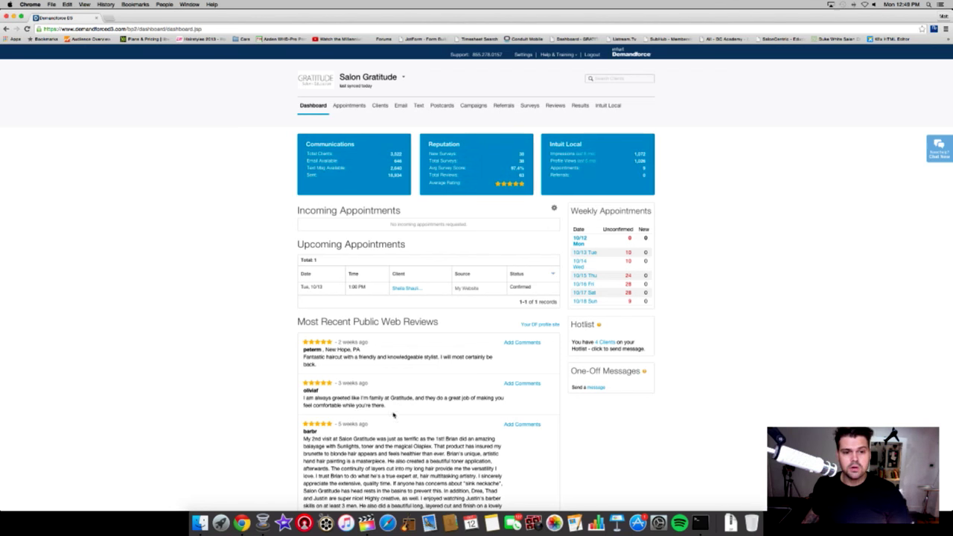
mouse_move(472, 233)
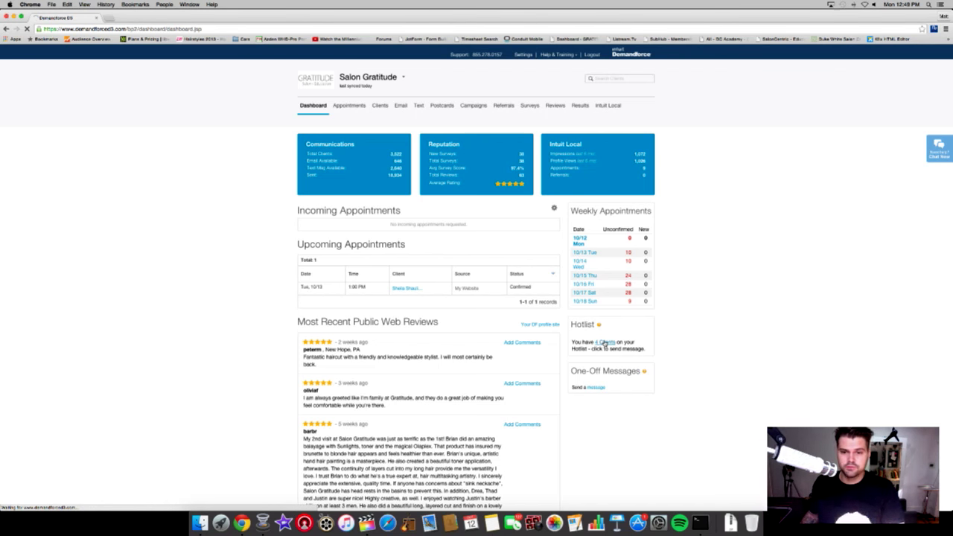
- Show the Client Hotlist page listing the four clients currently on it
left_click(605, 341)
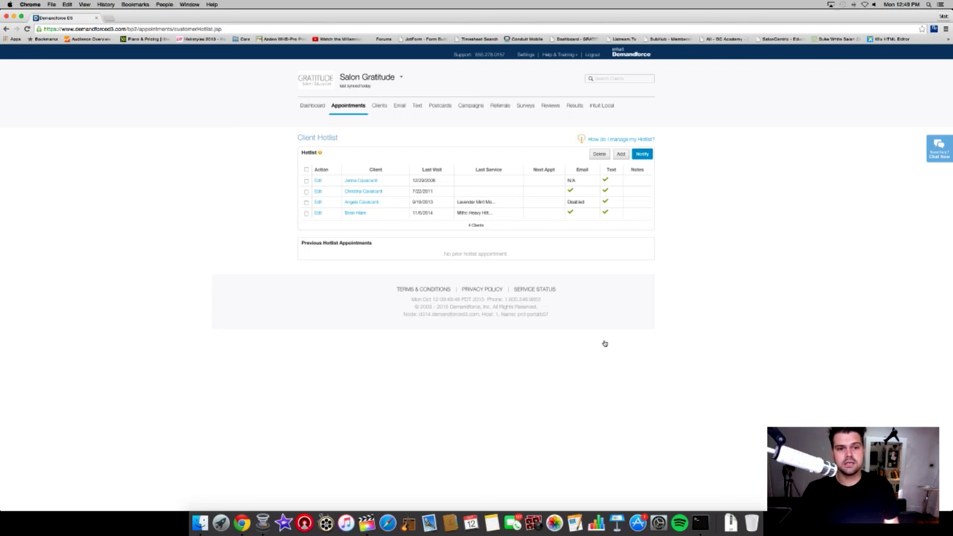
mouse_move(588, 313)
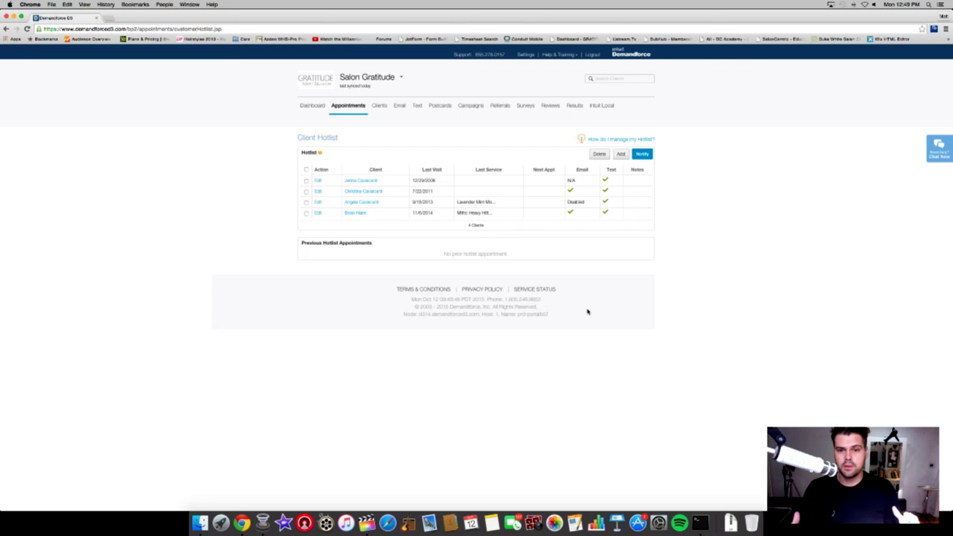
mouse_move(599, 171)
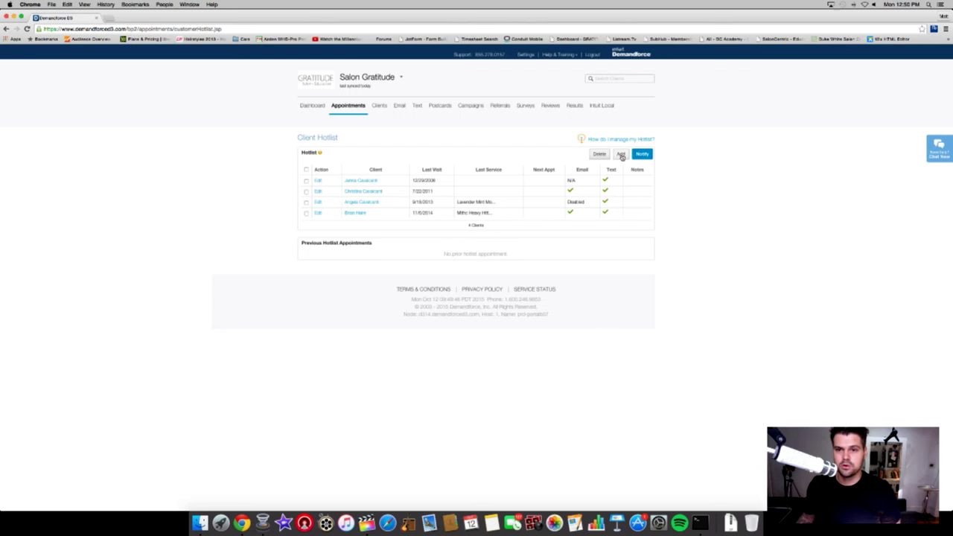
left_click(621, 154)
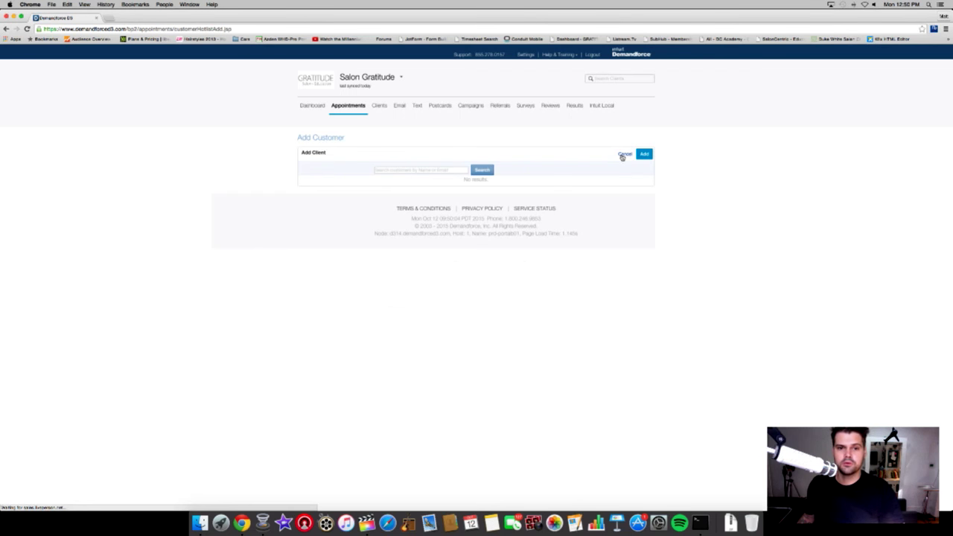
left_click(420, 170)
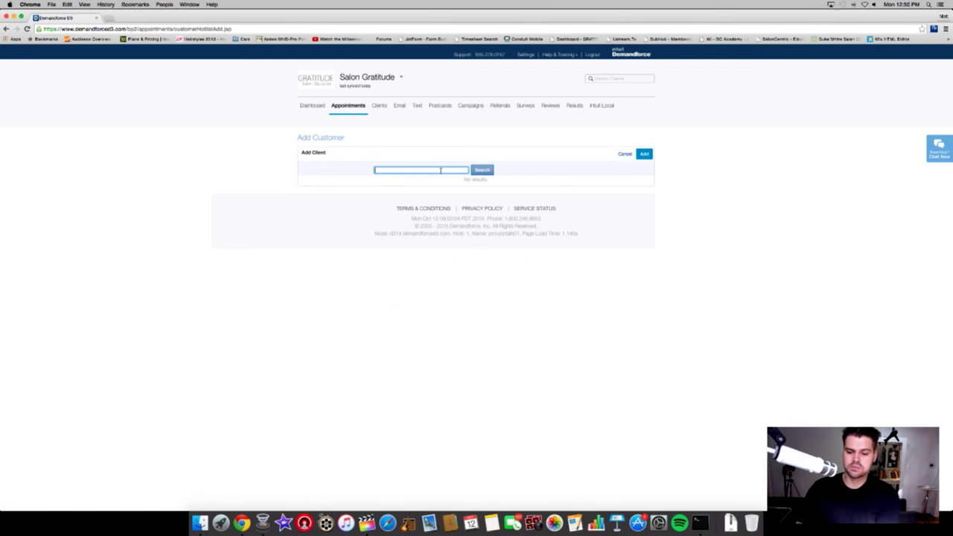
type("matt back")
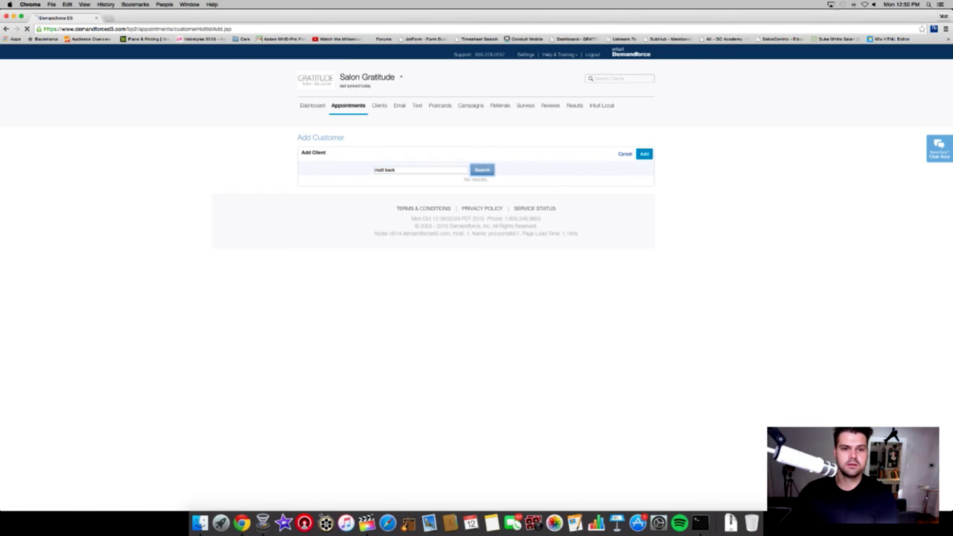
left_click(482, 169)
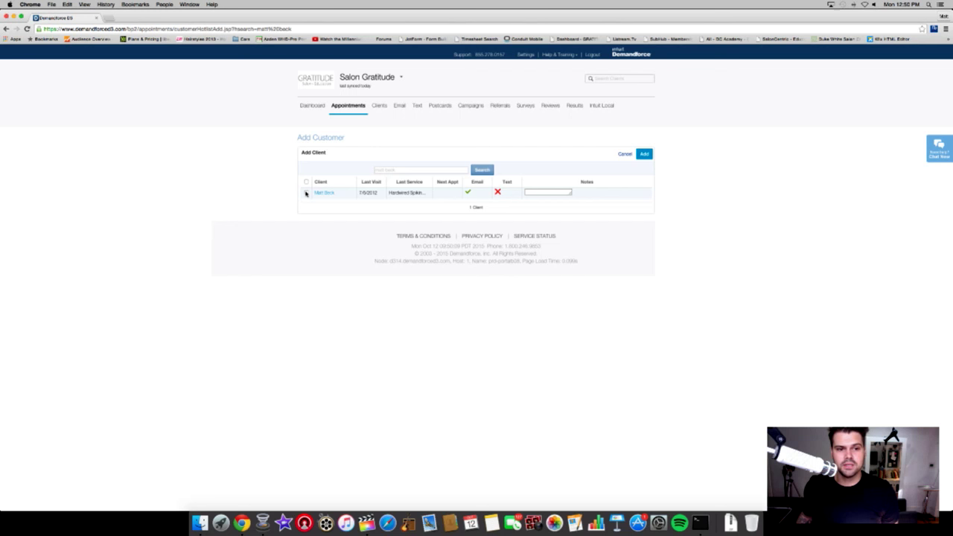
left_click(307, 192)
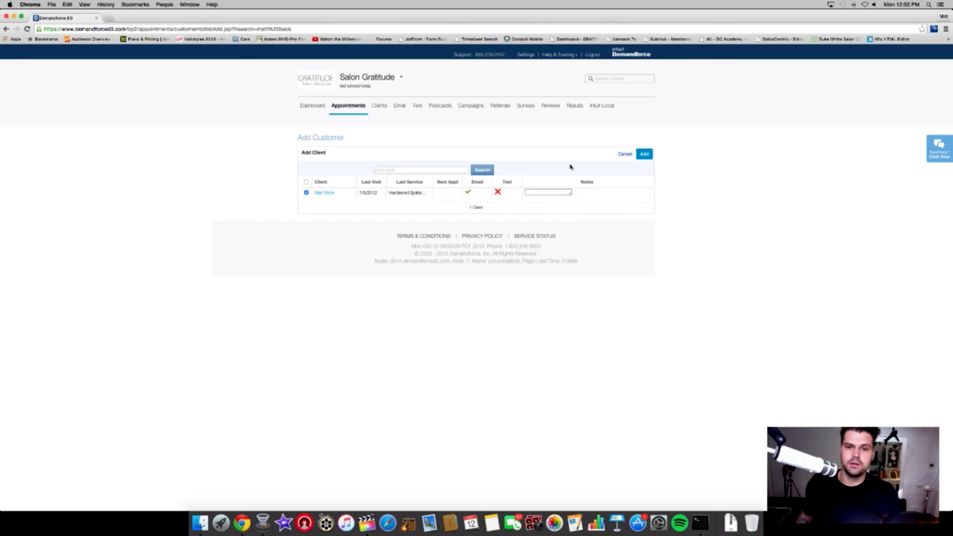
left_click(643, 153)
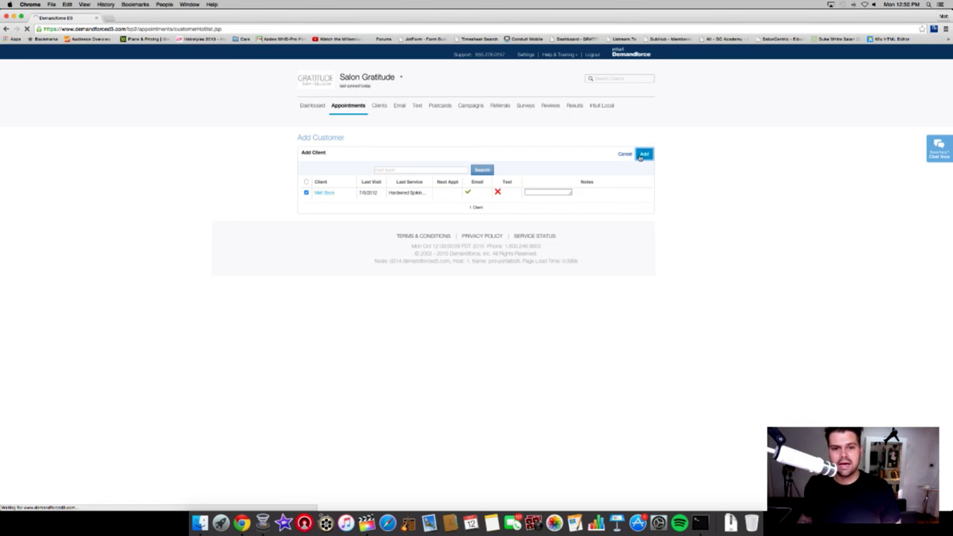
left_click(643, 154)
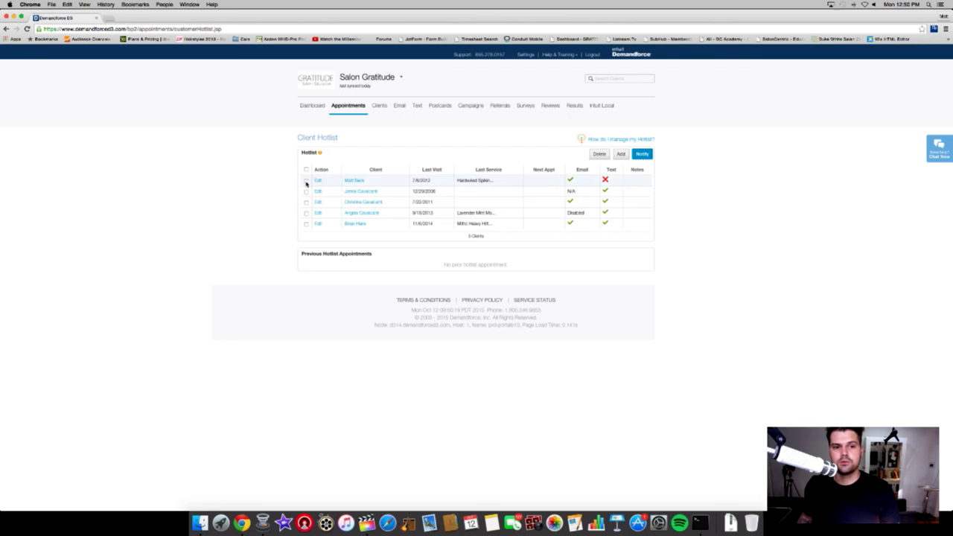
- Select the newly added client and start an open-appointment notification for them
left_click(307, 181)
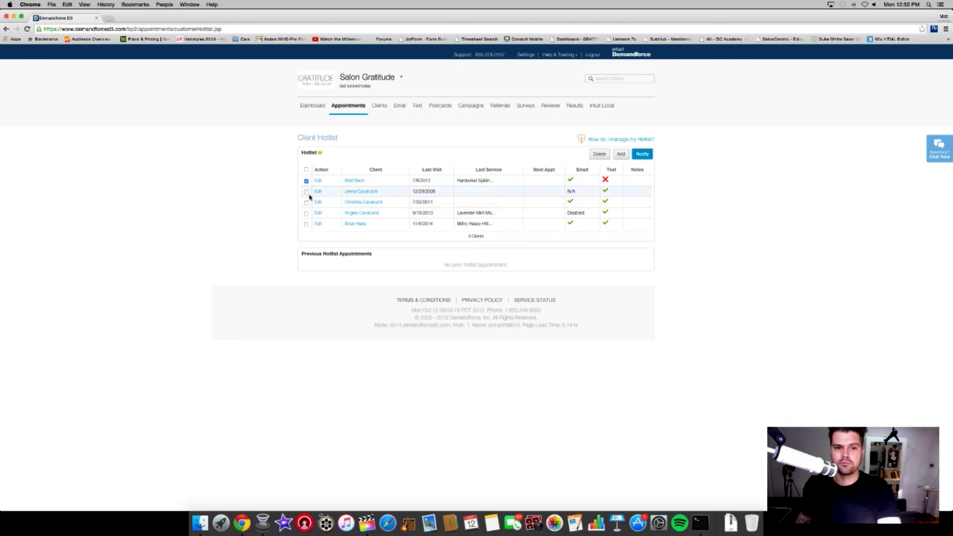
left_click(641, 153)
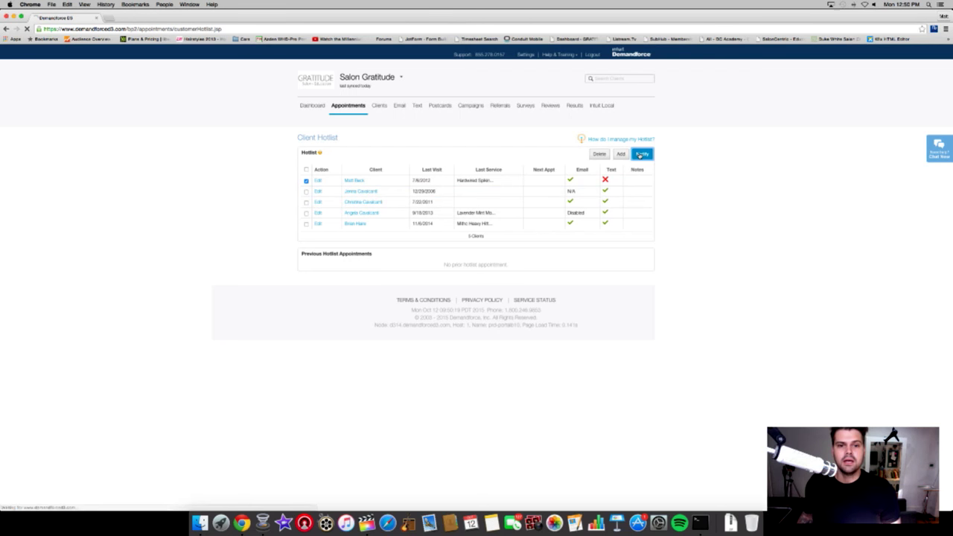
left_click(641, 153)
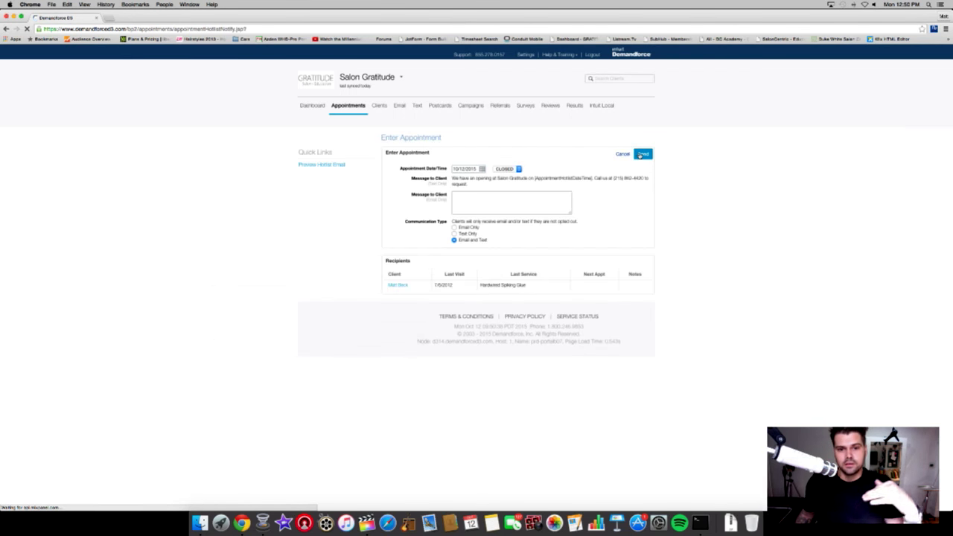
- Set the opening to October 13, 11:00 AM with message 'Hey Matt We have an appointment for you'
left_click(463, 168)
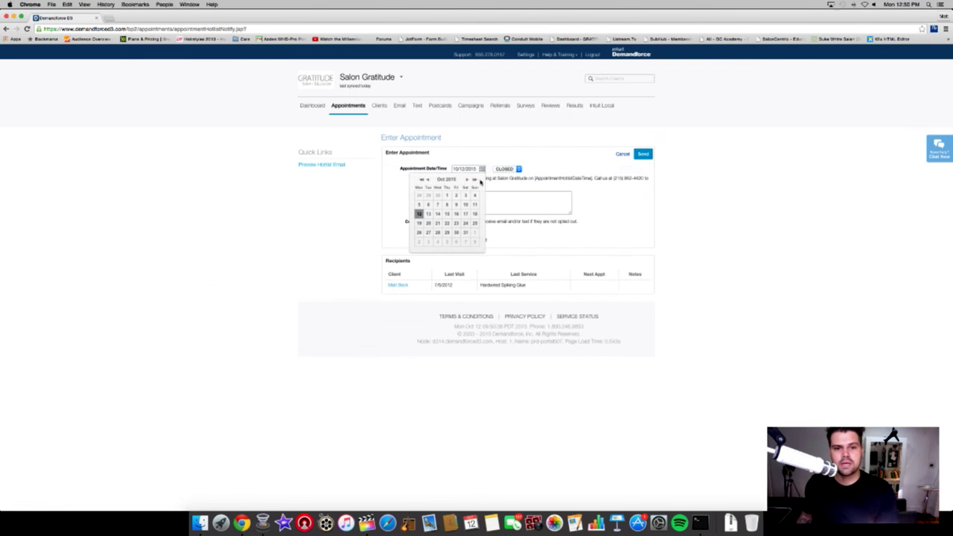
left_click(429, 215)
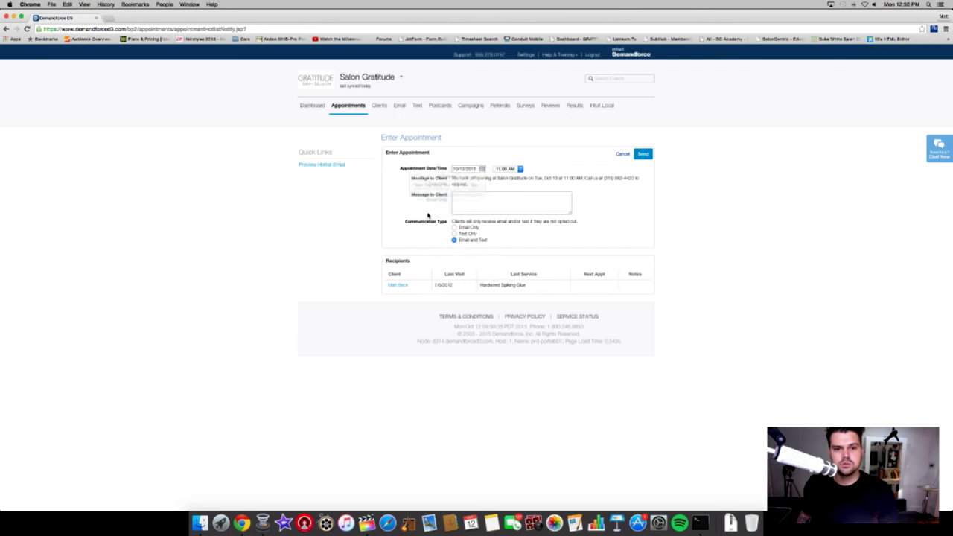
left_click(513, 202)
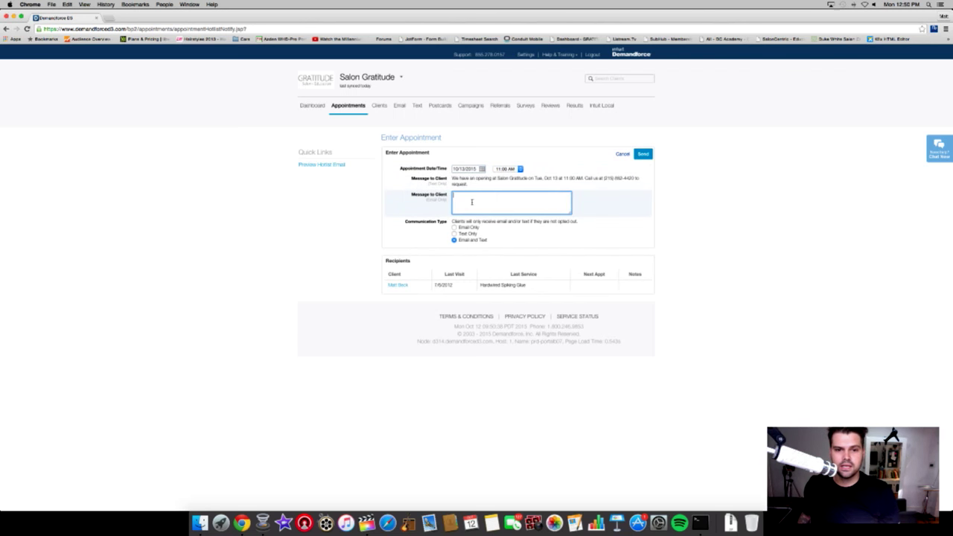
type("Hey Matt")
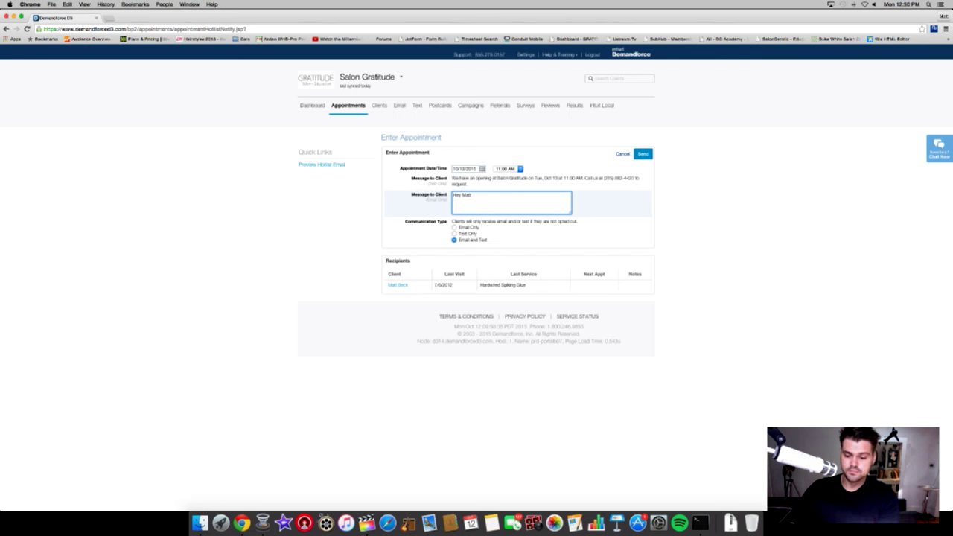
type("We have an")
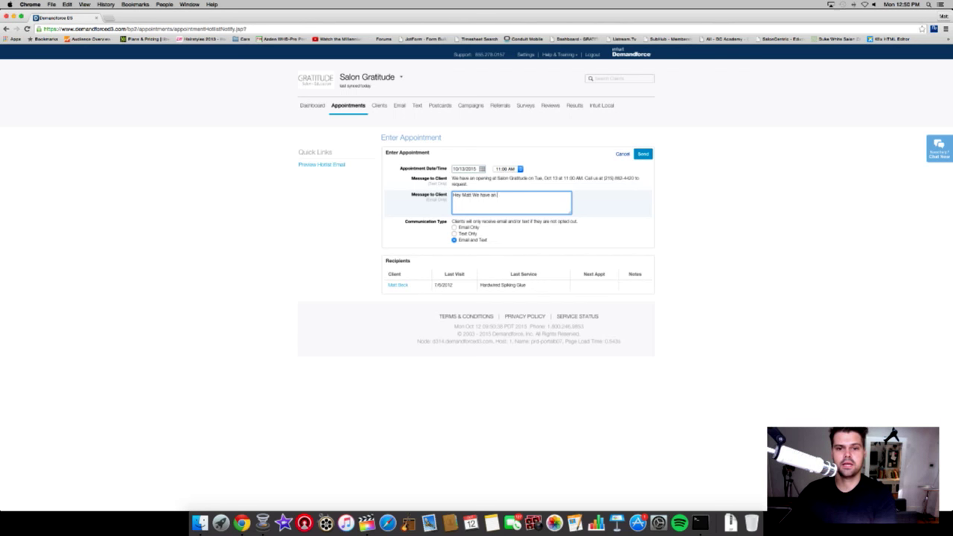
type("appointment")
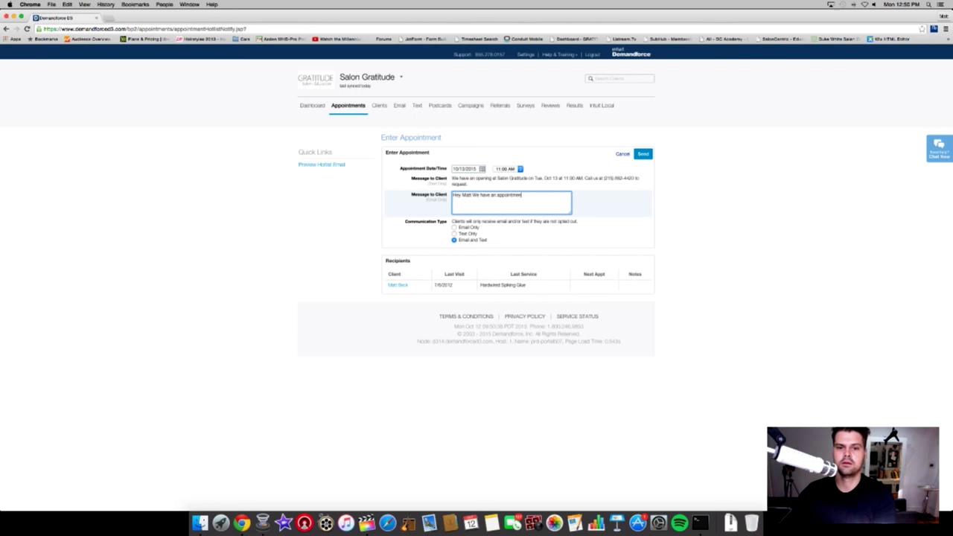
type("for you!")
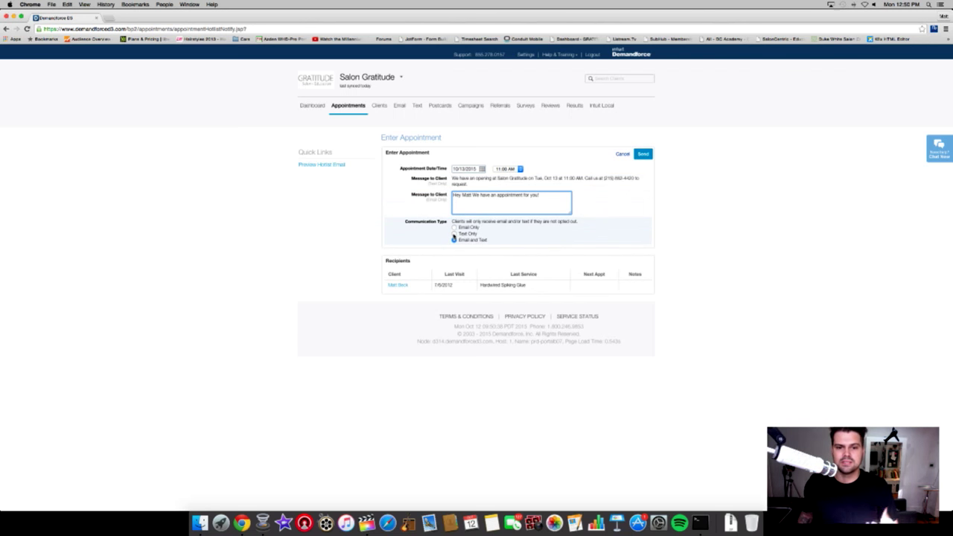
- Choose Text Only delivery and send the appointment notification
left_click(454, 234)
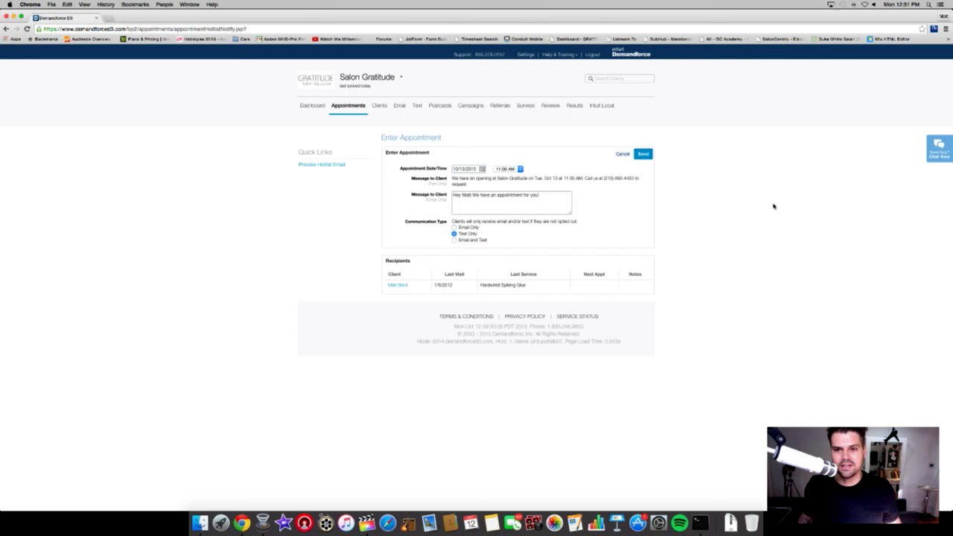
mouse_move(643, 153)
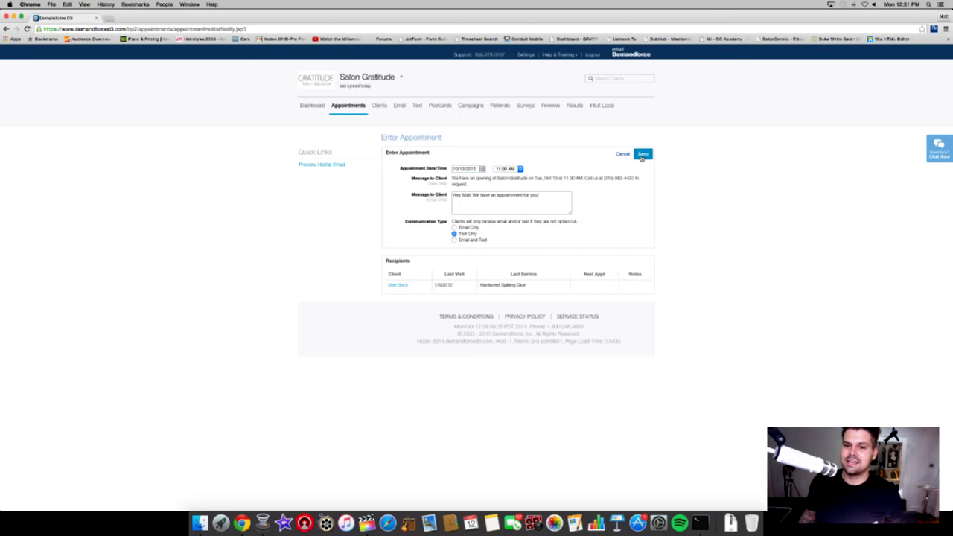
left_click(643, 153)
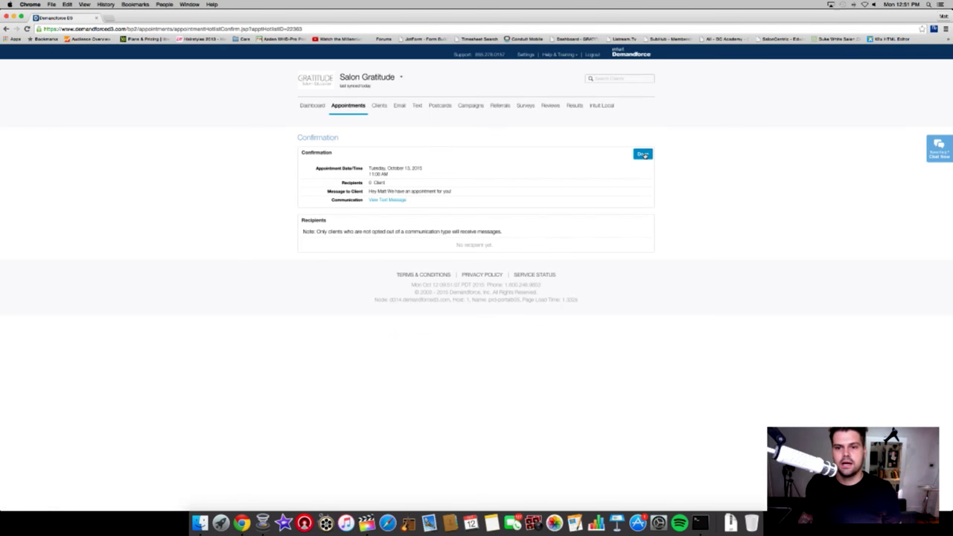
- Return to the hotlist, delete the notified client and confirm the removal
left_click(642, 153)
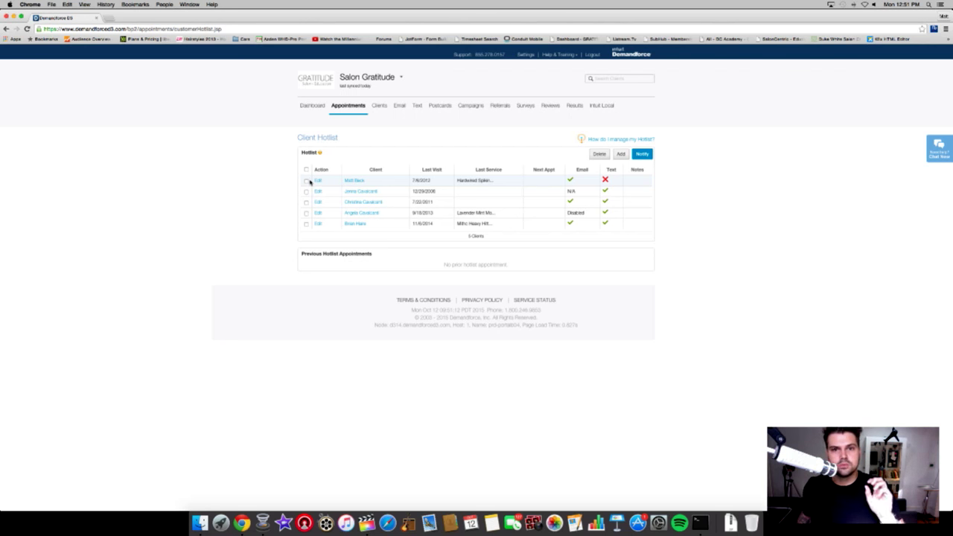
left_click(306, 181)
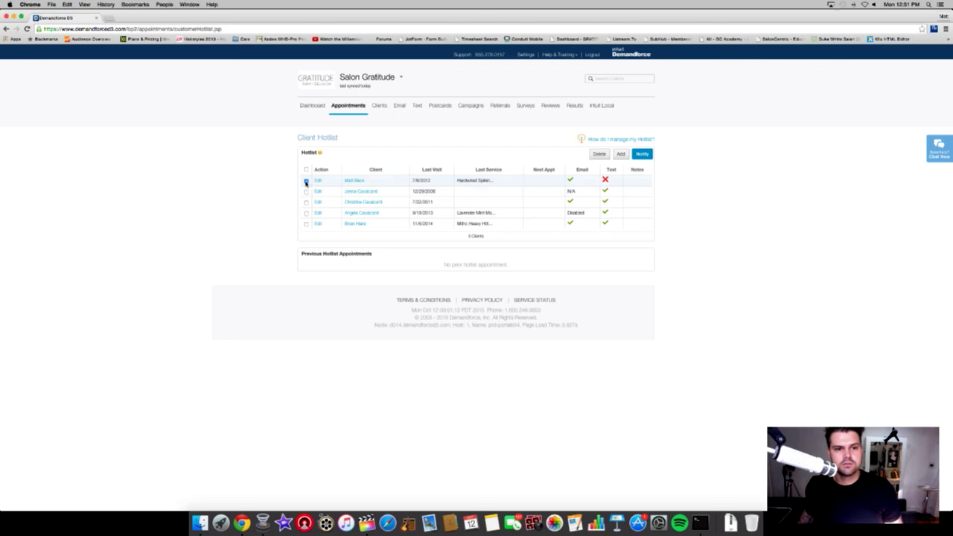
left_click(598, 154)
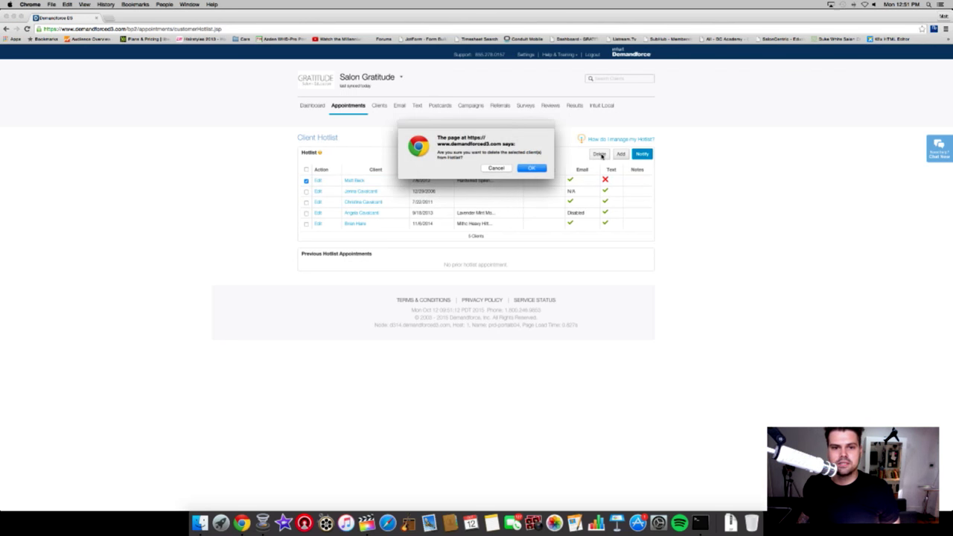
left_click(532, 167)
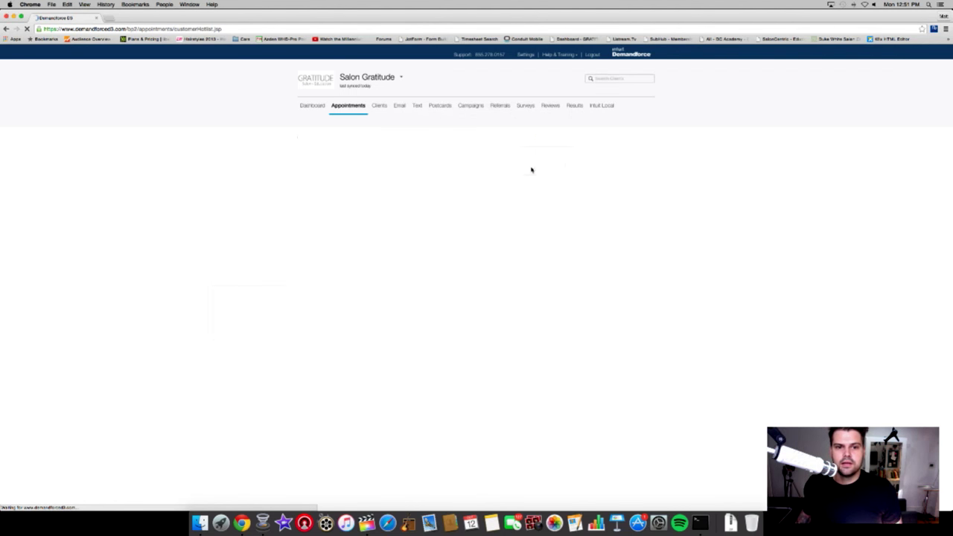